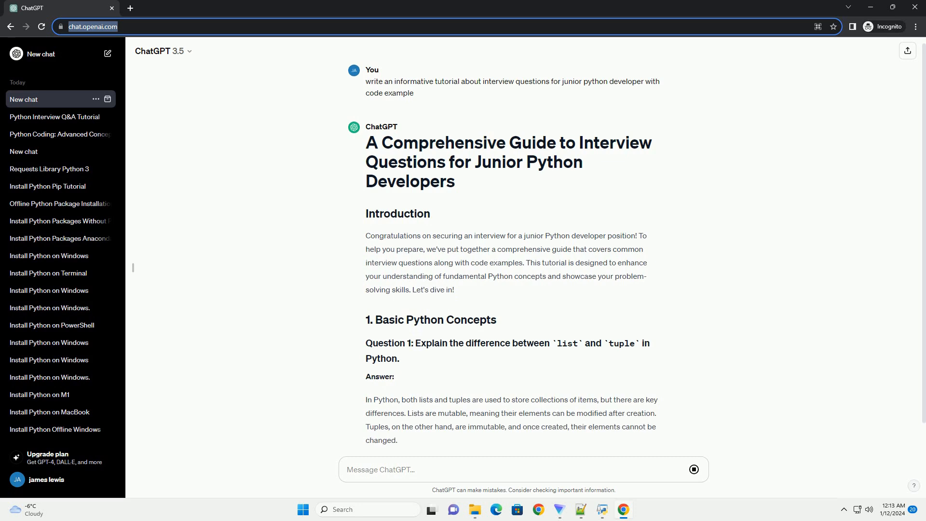
{"action": "scroll", "scroll_direction": "down", "scroll_amount": 3}
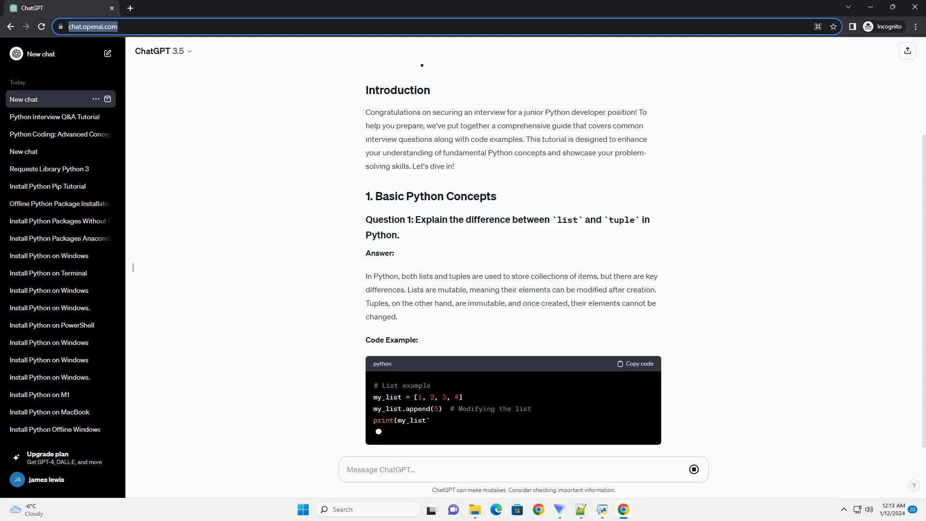
{"action": "scroll", "scroll_direction": "down", "scroll_amount": 3}
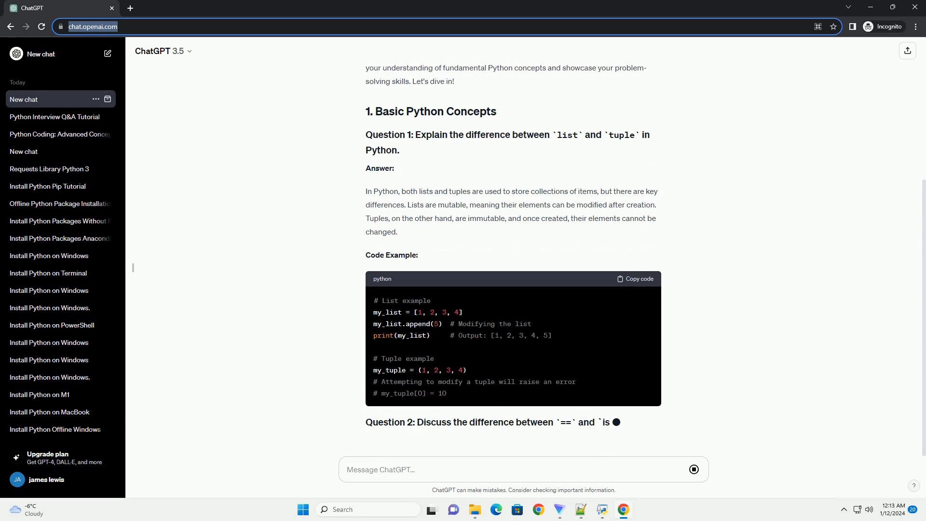
{"action": "scroll", "scroll_direction": "down", "scroll_amount": 3}
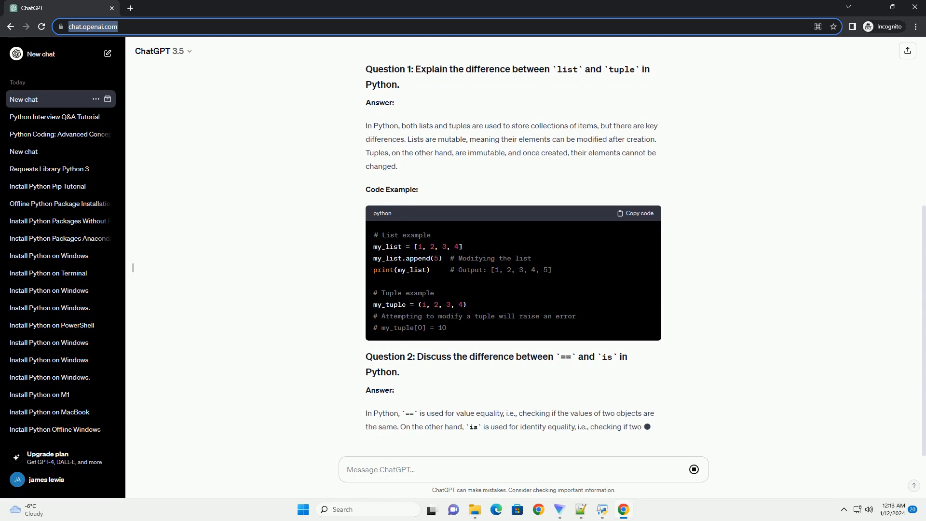
{"action": "scroll", "scroll_direction": "down", "scroll_amount": 3}
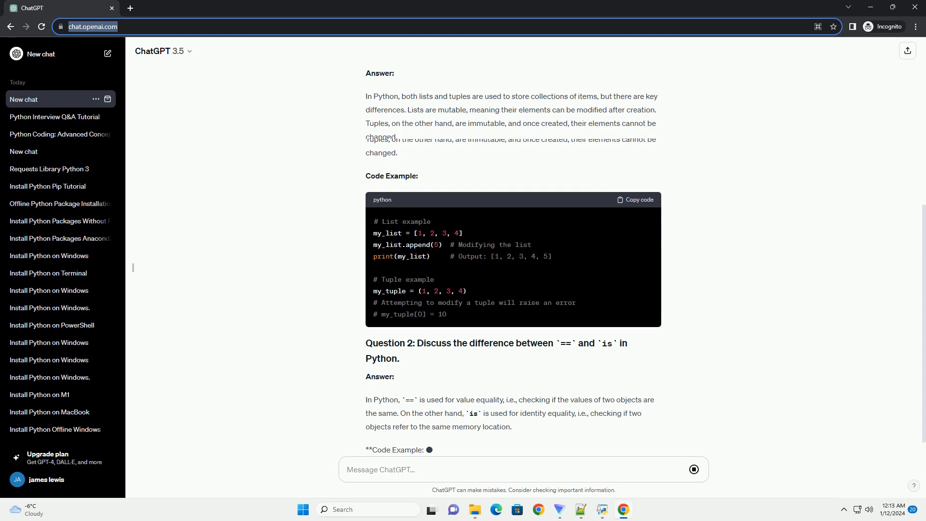
{"action": "scroll", "scroll_direction": "down", "scroll_amount": 3}
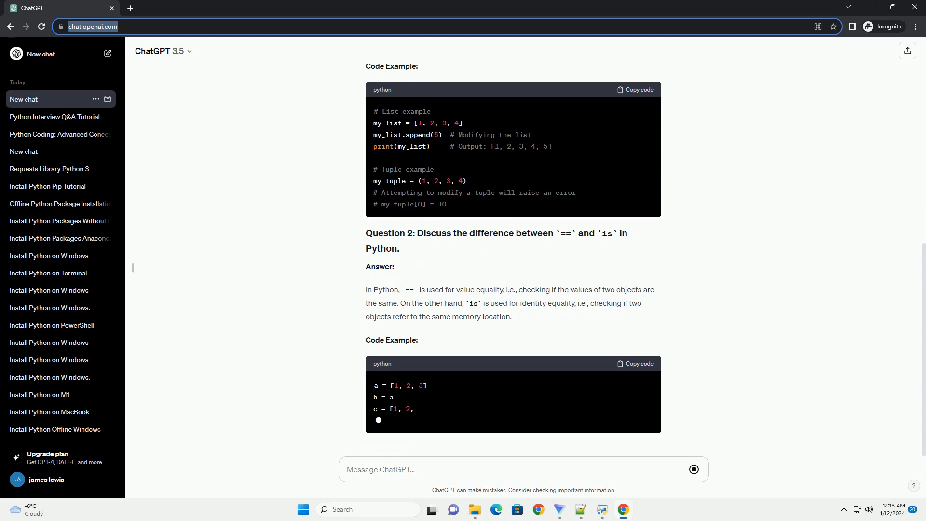
{"action": "scroll", "scroll_direction": "down", "scroll_amount": 3}
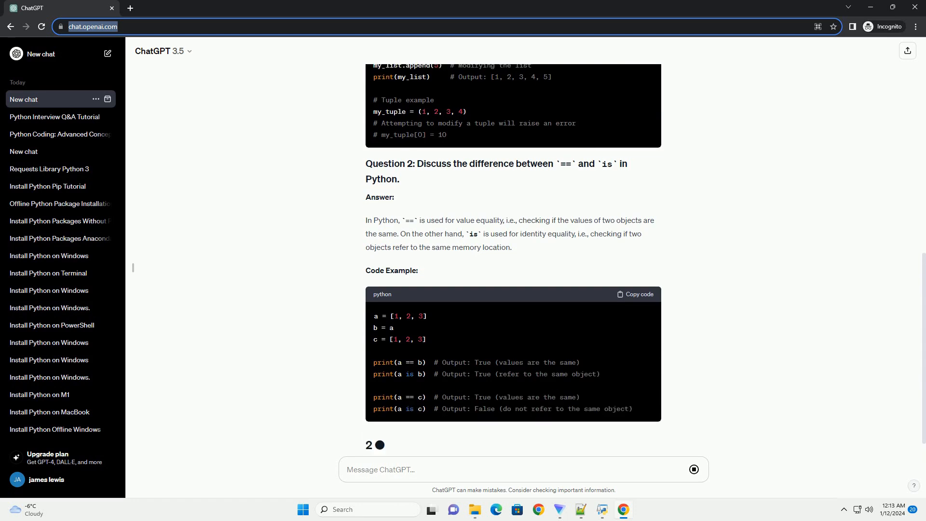
{"action": "scroll", "scroll_direction": "down", "scroll_amount": 3}
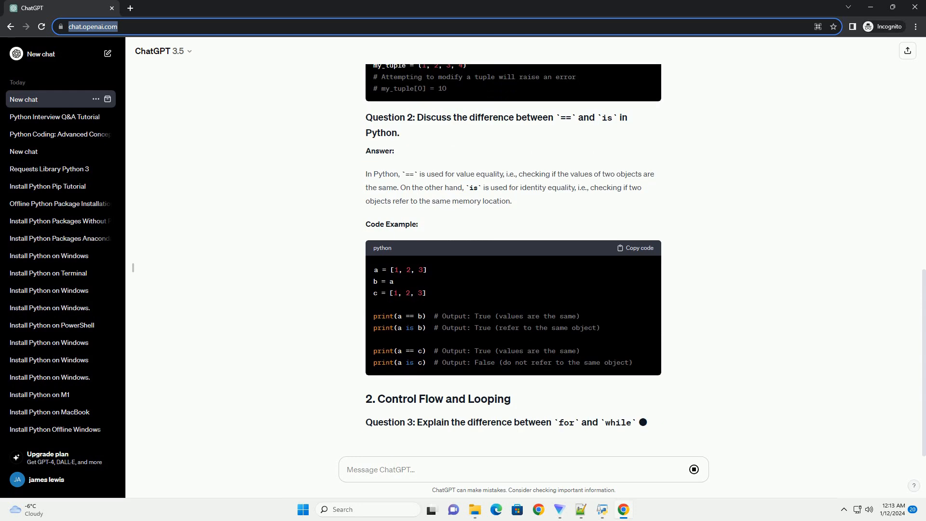
{"action": "scroll", "scroll_direction": "down", "scroll_amount": 3}
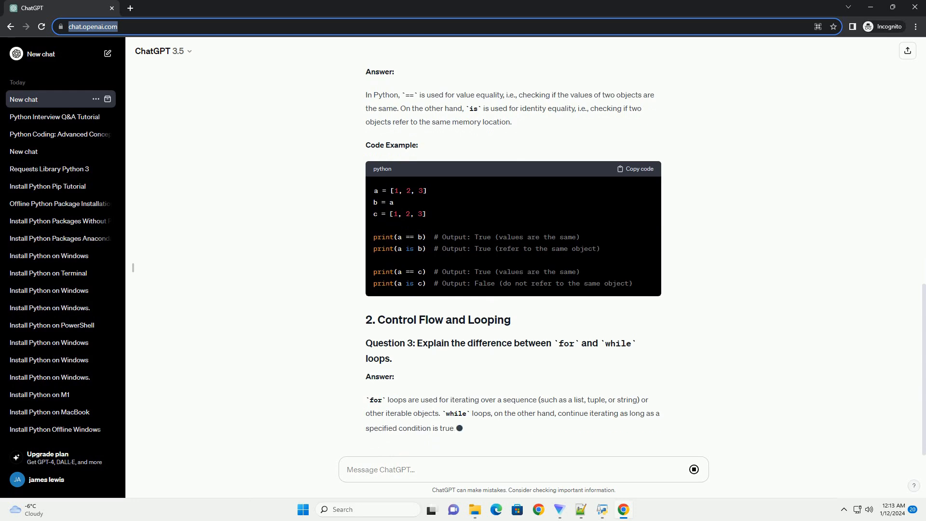
{"action": "scroll", "scroll_direction": "down", "scroll_amount": 3}
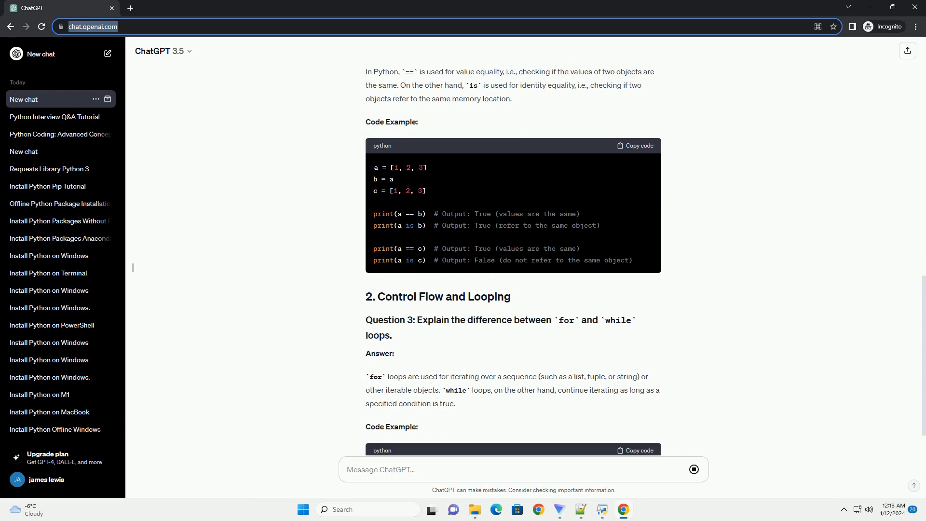
{"action": "scroll", "scroll_direction": "down", "scroll_amount": 3}
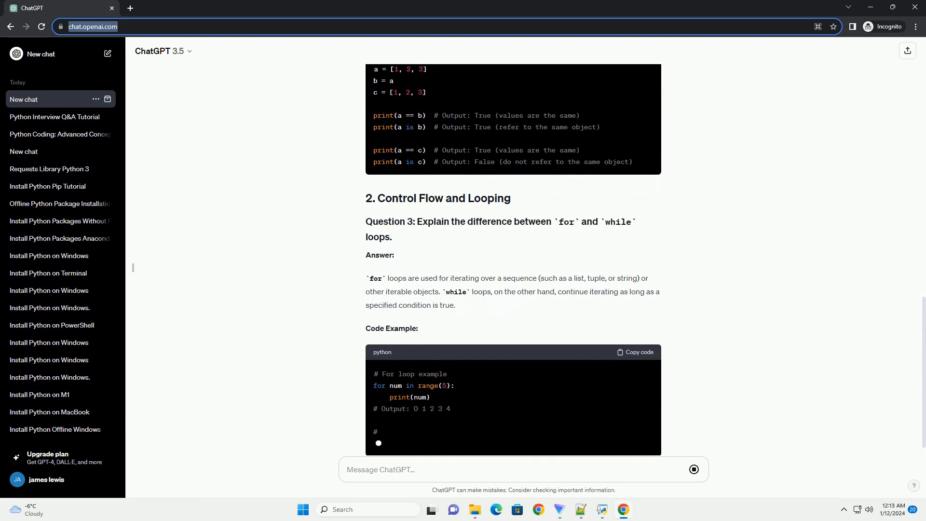
{"action": "scroll", "scroll_direction": "down", "scroll_amount": 3}
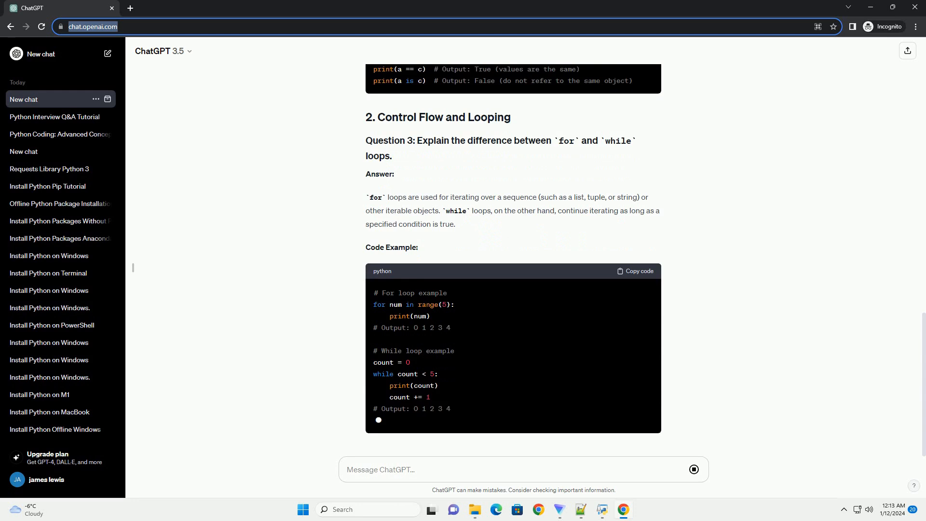
{"action": "scroll", "scroll_direction": "down", "scroll_amount": 3}
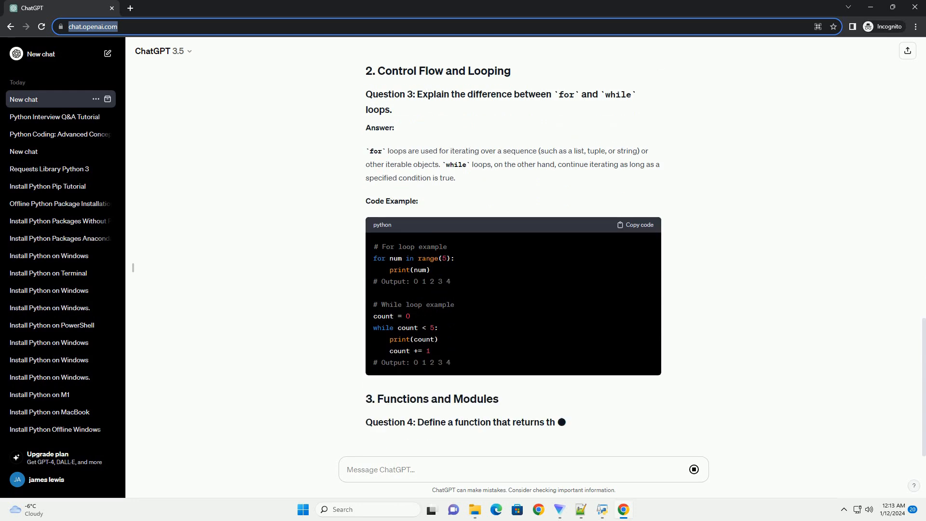
{"action": "scroll", "scroll_direction": "down", "scroll_amount": 3}
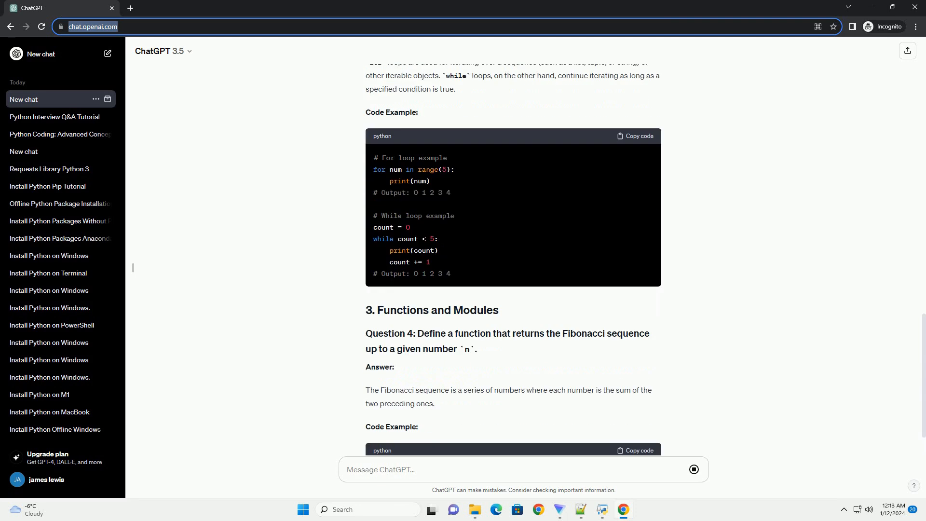
{"action": "scroll", "scroll_direction": "down", "scroll_amount": 3}
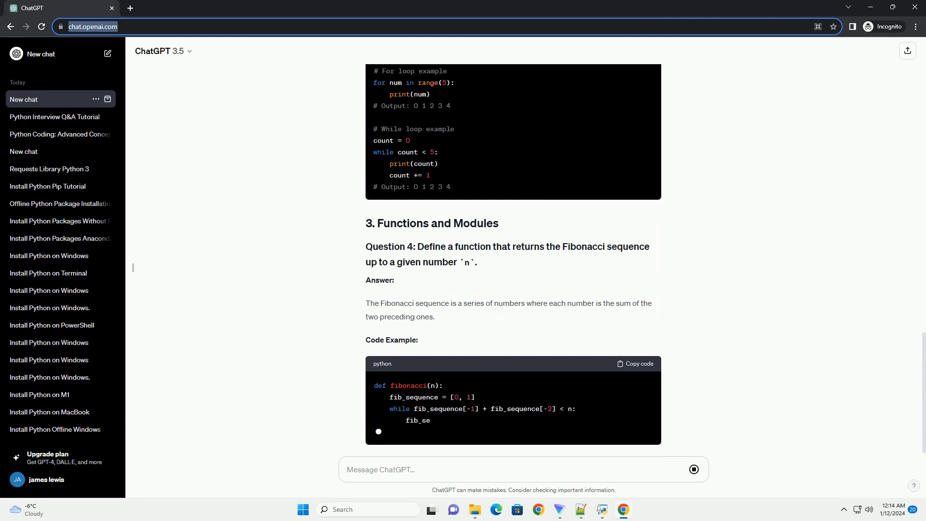
{"action": "scroll", "scroll_direction": "down", "scroll_amount": 3}
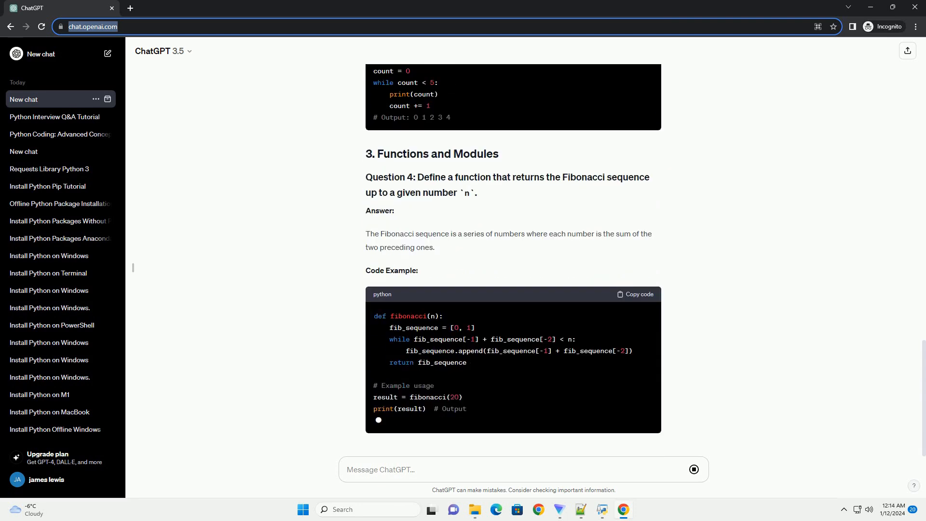
{"action": "scroll", "scroll_direction": "down", "scroll_amount": 3}
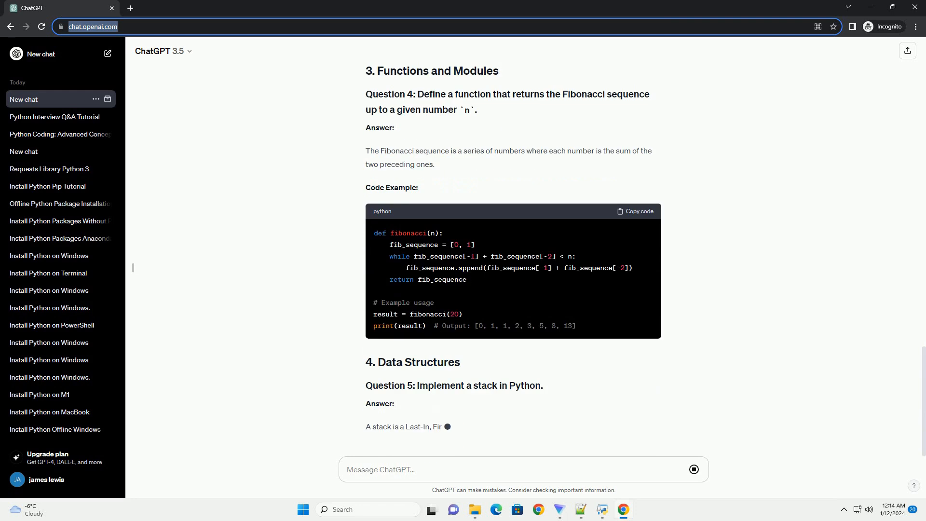
{"action": "scroll", "scroll_direction": "down", "scroll_amount": 3}
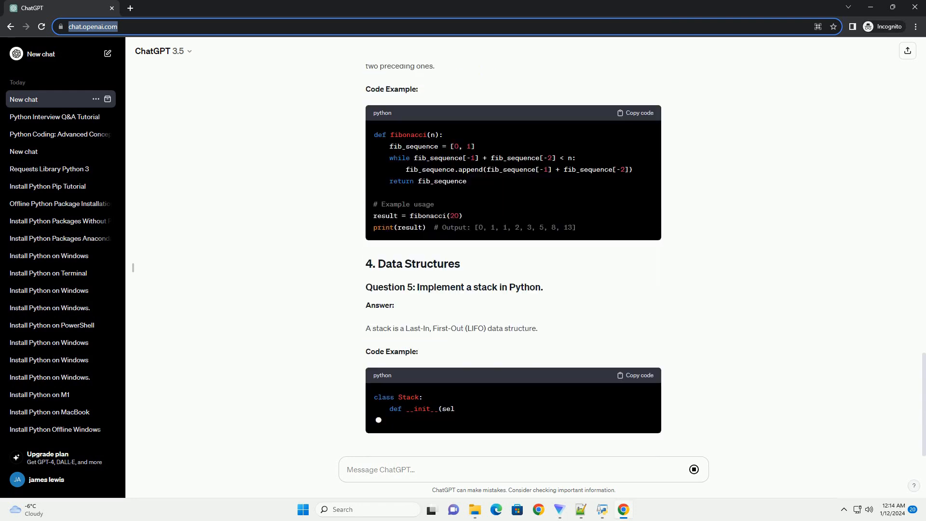
{"action": "scroll", "scroll_direction": "down", "scroll_amount": 3}
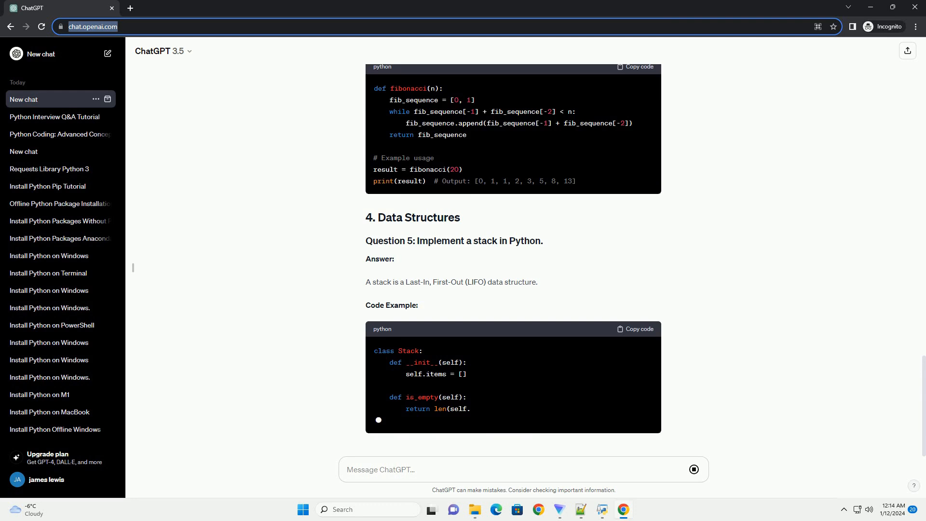
{"action": "scroll", "scroll_direction": "down", "scroll_amount": 3}
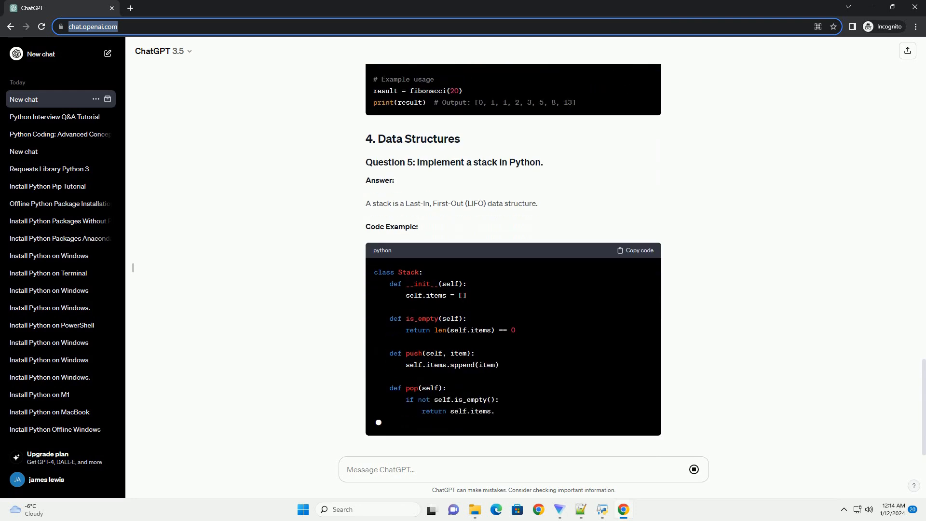
{"action": "scroll", "scroll_direction": "down", "scroll_amount": 3}
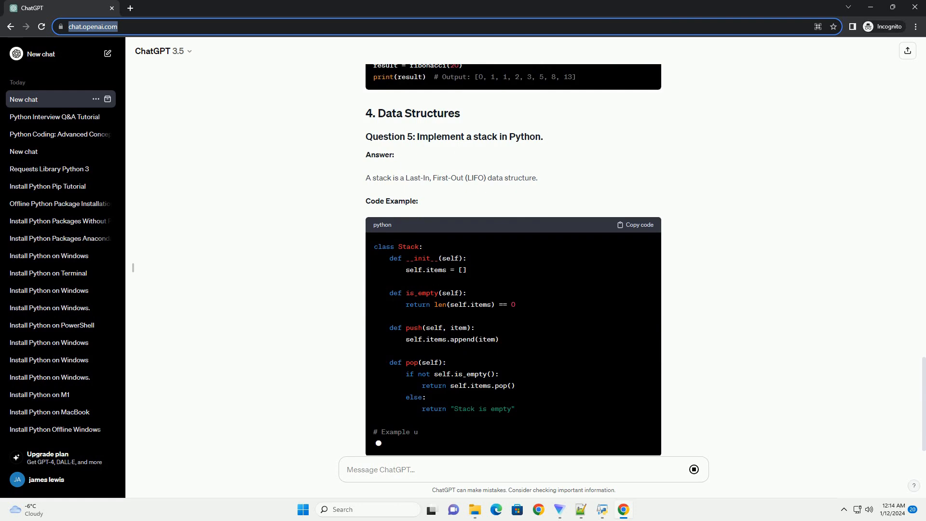
{"action": "scroll", "scroll_direction": "down", "scroll_amount": 3}
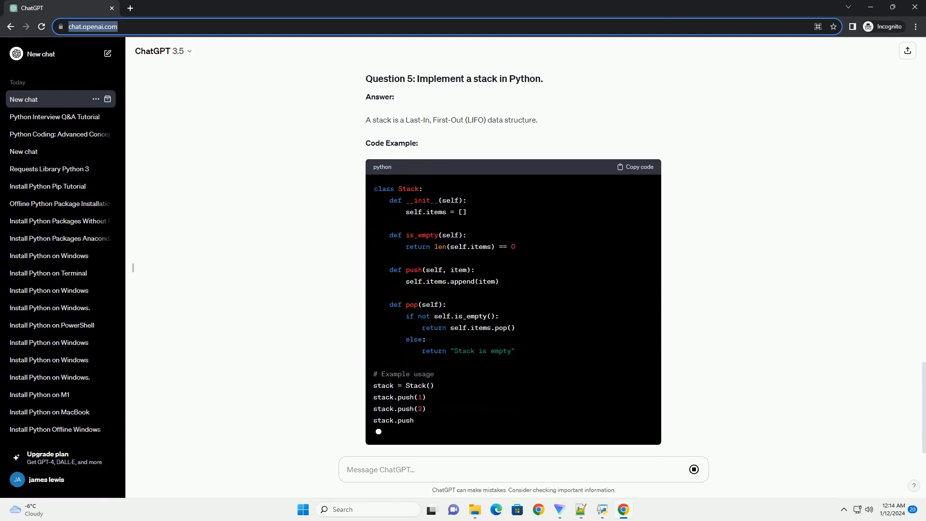
{"action": "scroll", "scroll_direction": "down", "scroll_amount": 3}
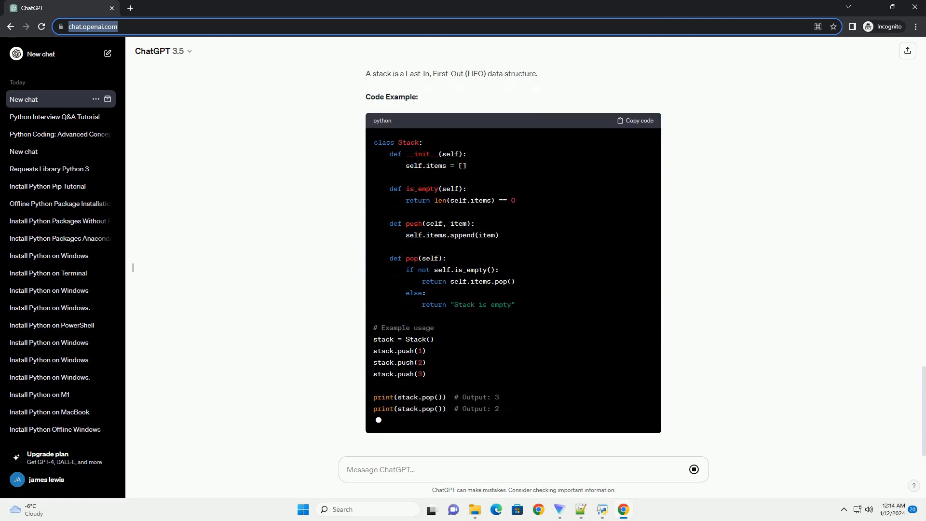
{"action": "scroll", "scroll_direction": "down", "scroll_amount": 3}
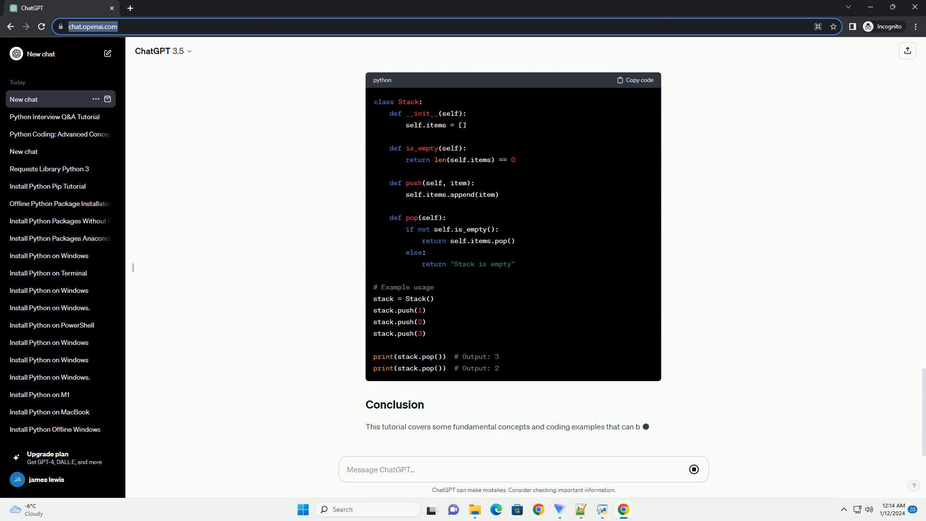
{"action": "scroll", "scroll_direction": "down", "scroll_amount": 3}
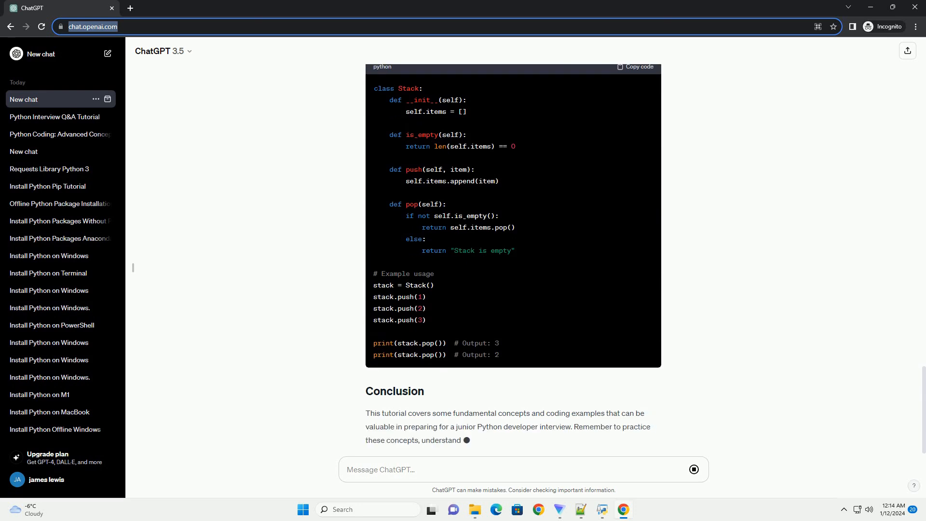
{"action": "scroll", "scroll_direction": "down", "scroll_amount": 3}
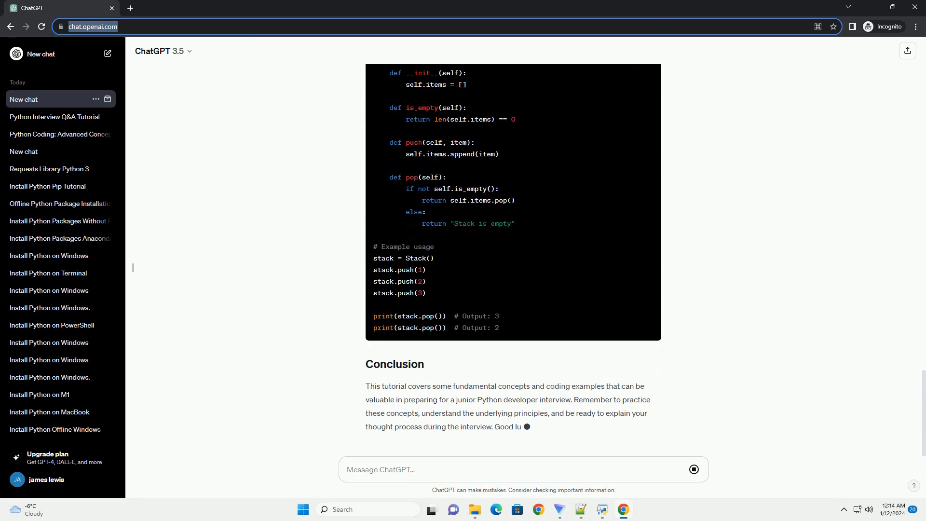